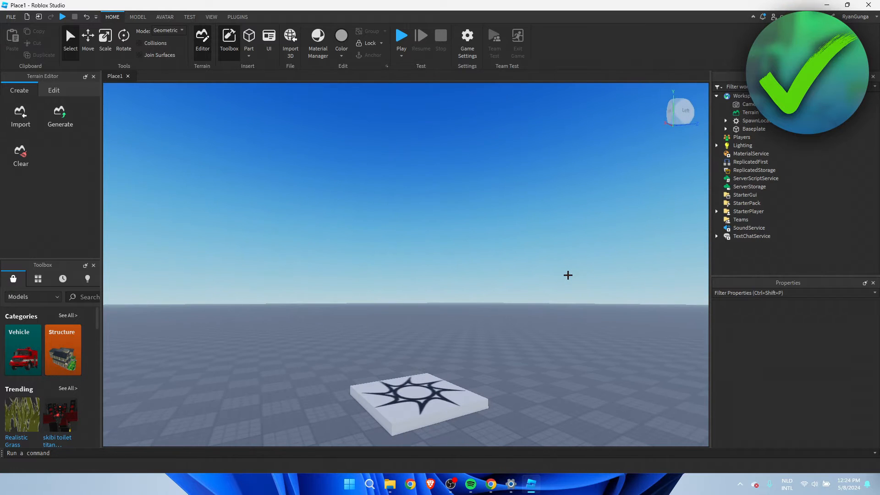
- Select Workspace and bring up the Insert Object list for Terrain
click(742, 96)
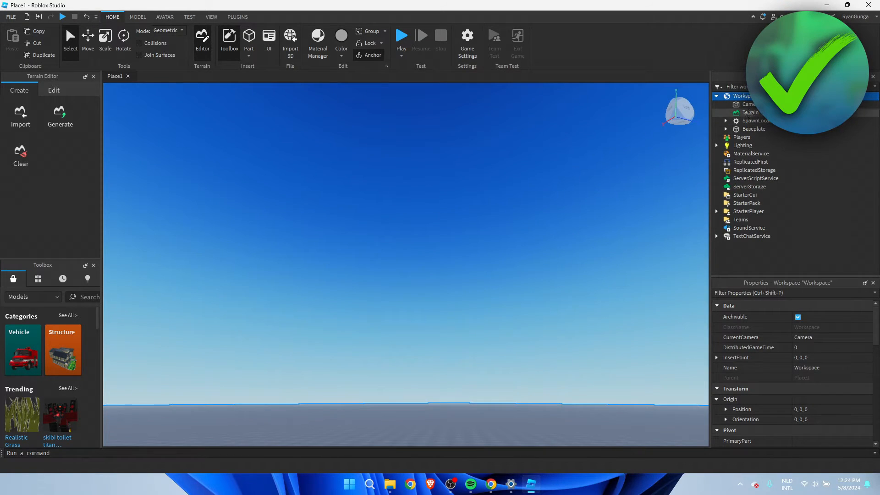
click(750, 112)
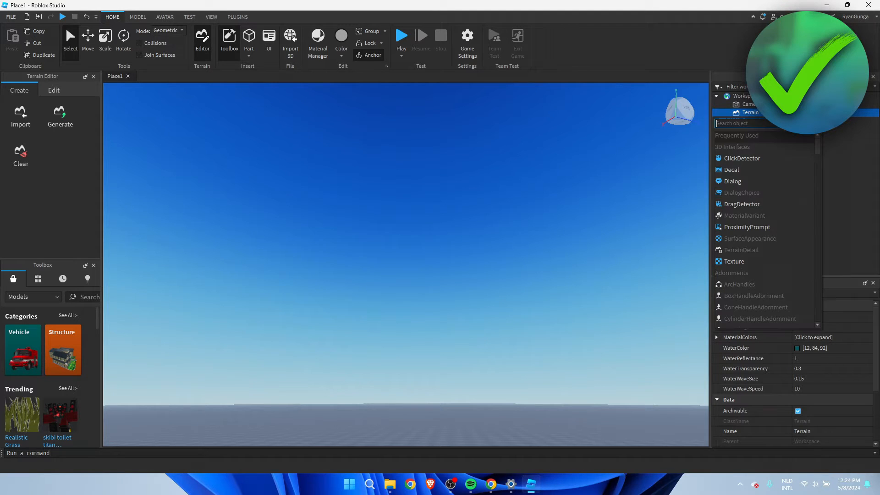
- Search 'cl' and add a Clouds object under Terrain
text(cl)
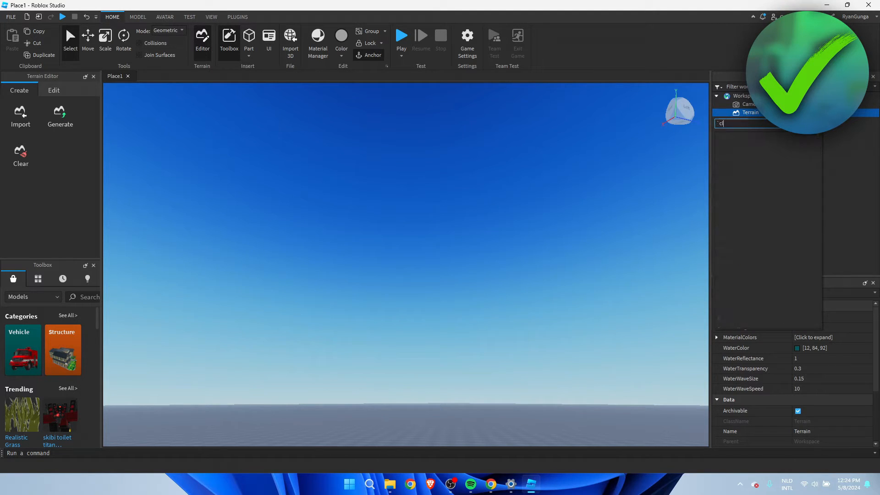
click(757, 123)
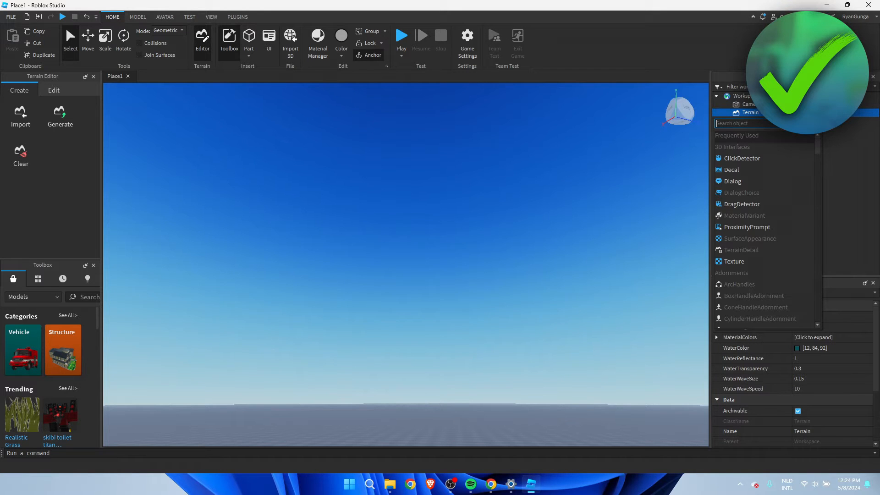
text(cl)
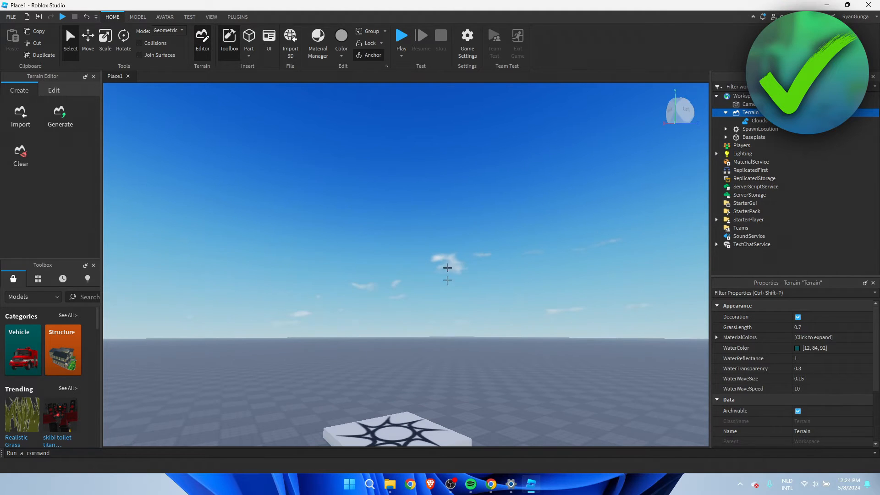
- Select Clouds and raise its Cover to 0.76, settling at 0.7
click(758, 121)
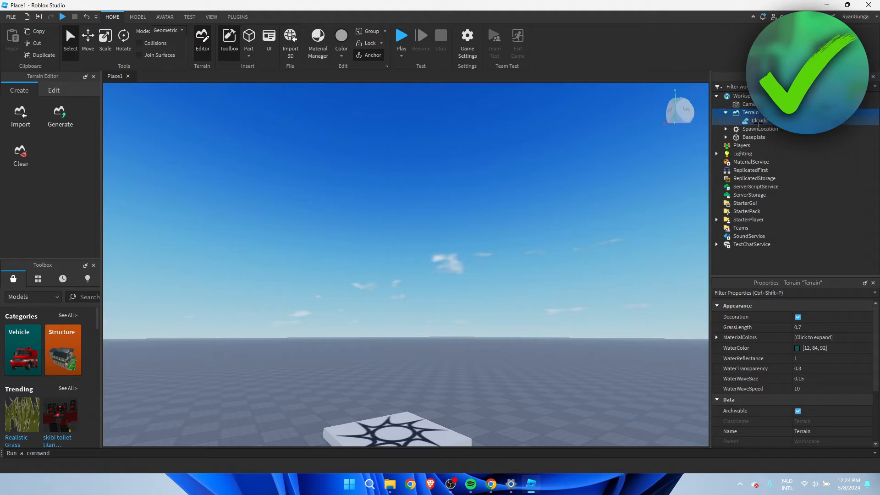
click(758, 120)
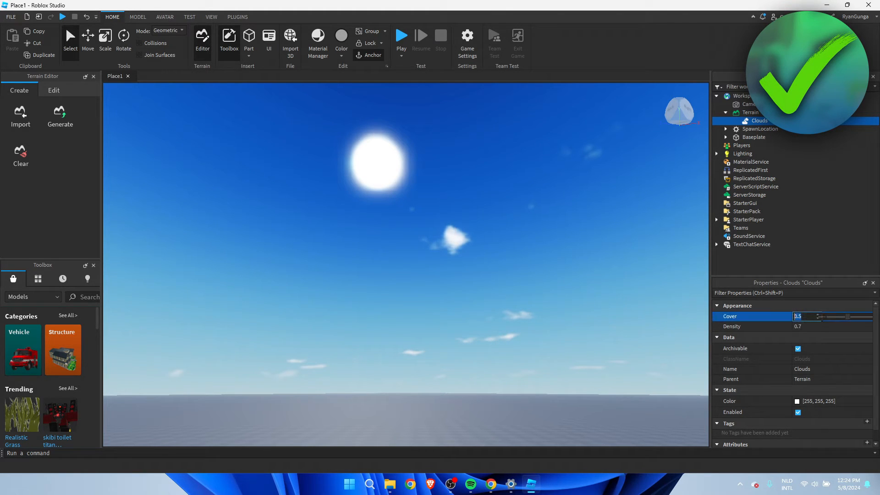
drag(822, 317, 858, 317)
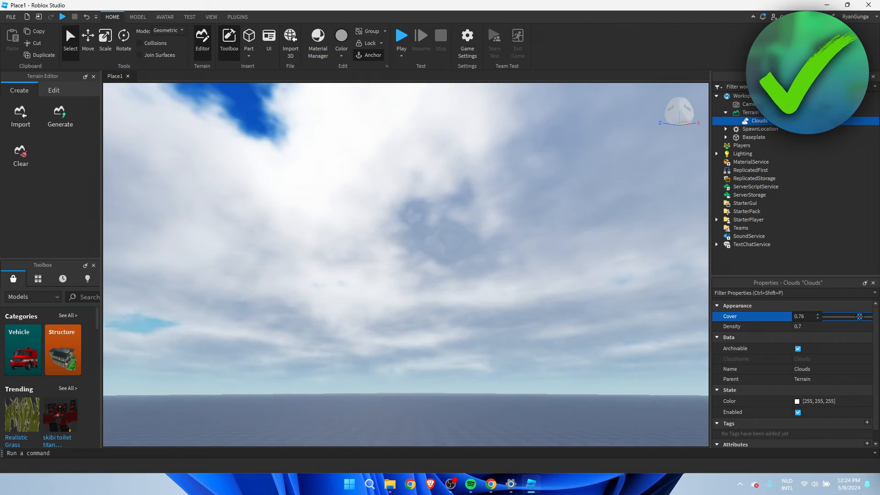
drag(858, 315, 836, 315)
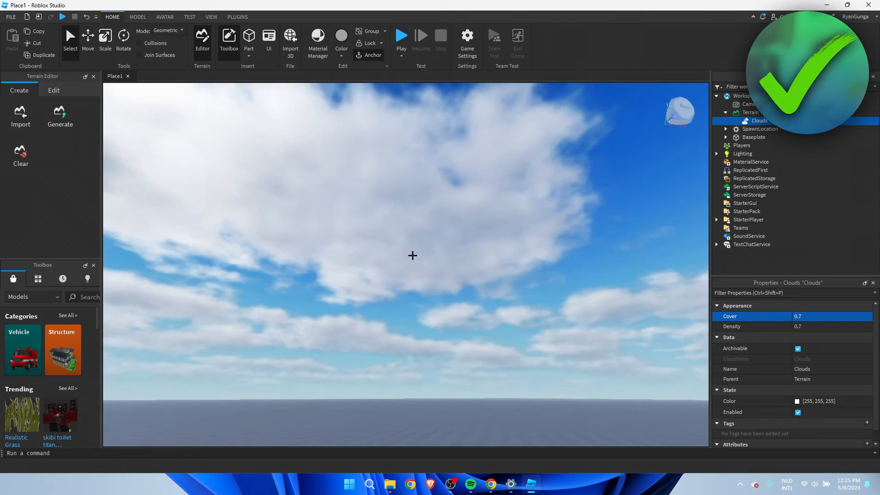
click(808, 325)
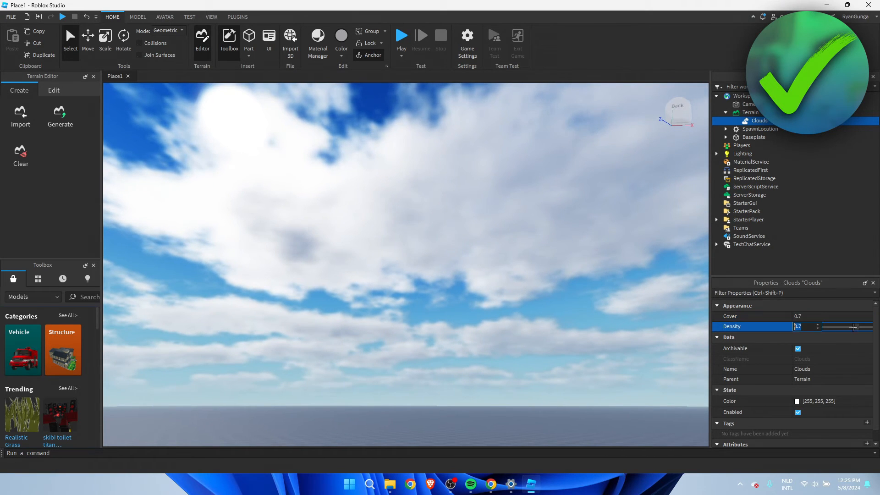
- Drag the Density slider through 0.41 and 0.51 down to about 0.22
drag(855, 326, 845, 326)
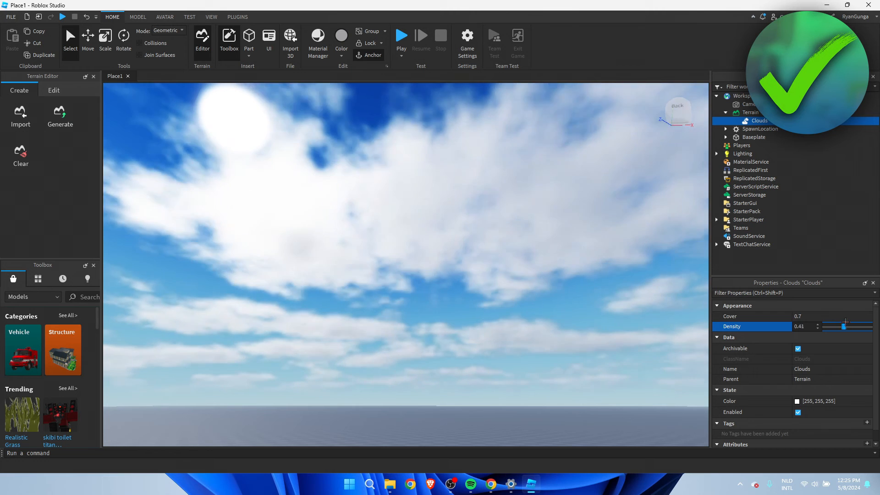
drag(858, 326, 848, 326)
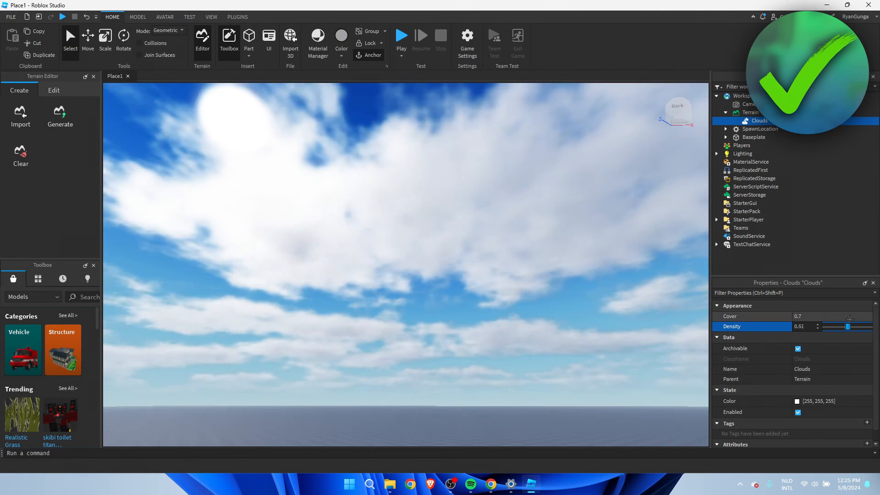
drag(848, 326, 836, 326)
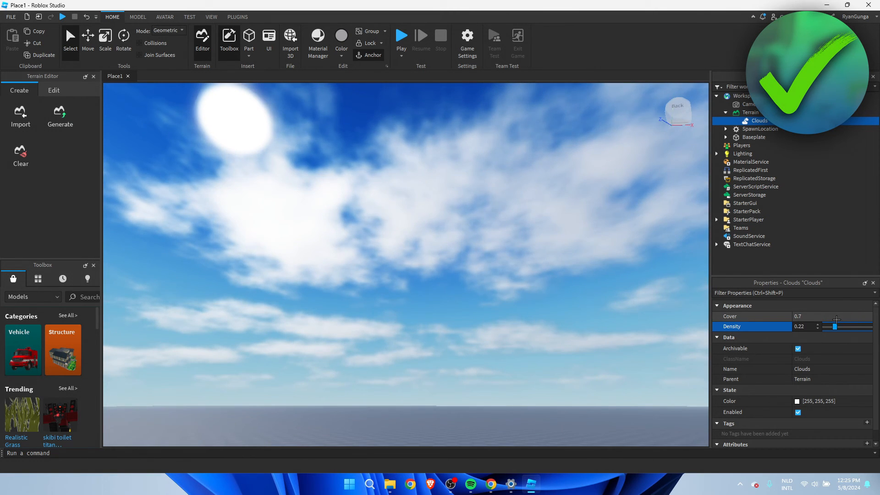